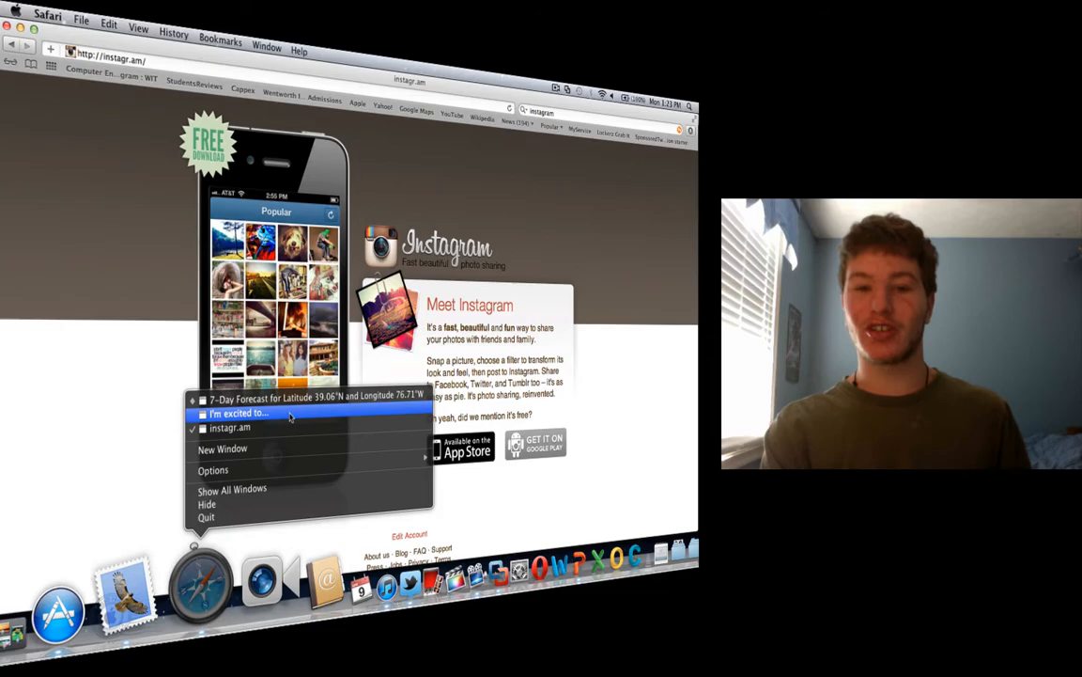
# Bring forward the Safari window showing Zuckerberg's 'I'm excited to...' Instagram acquisition post
pyautogui.click(238, 414)
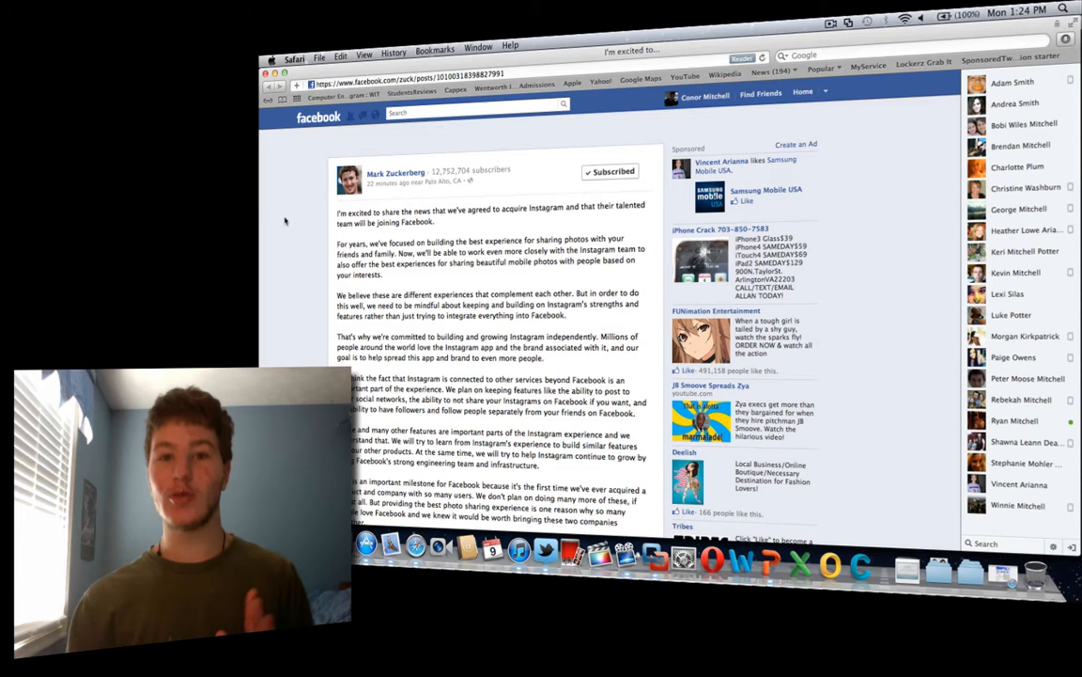
pyautogui.moveTo(877, 294)
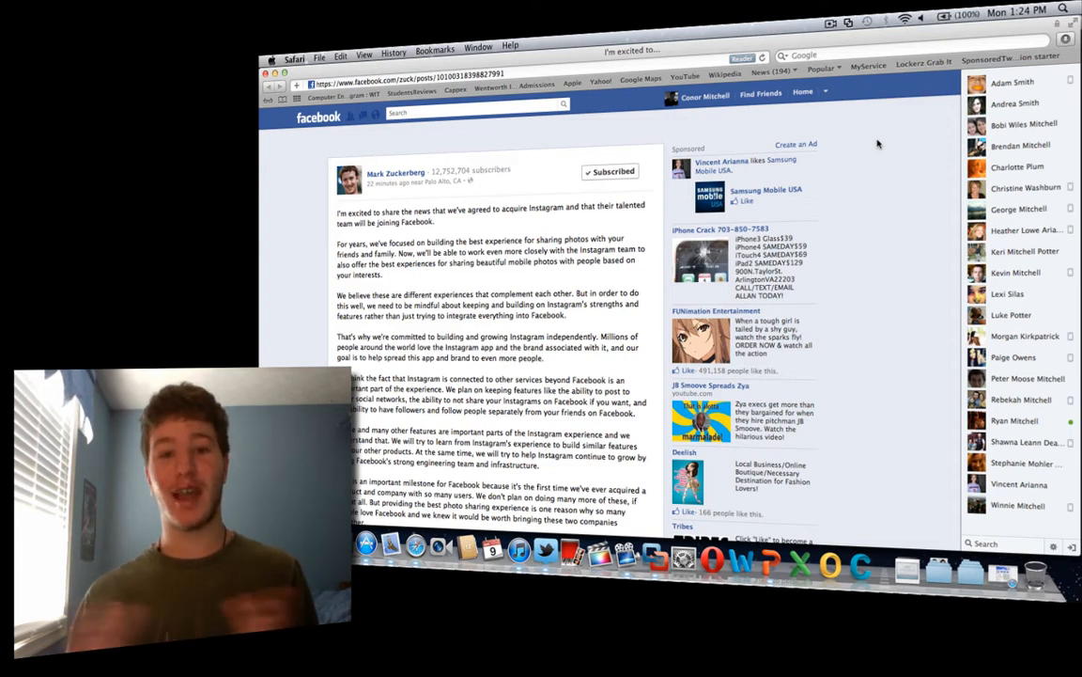
pyautogui.moveTo(901, 181)
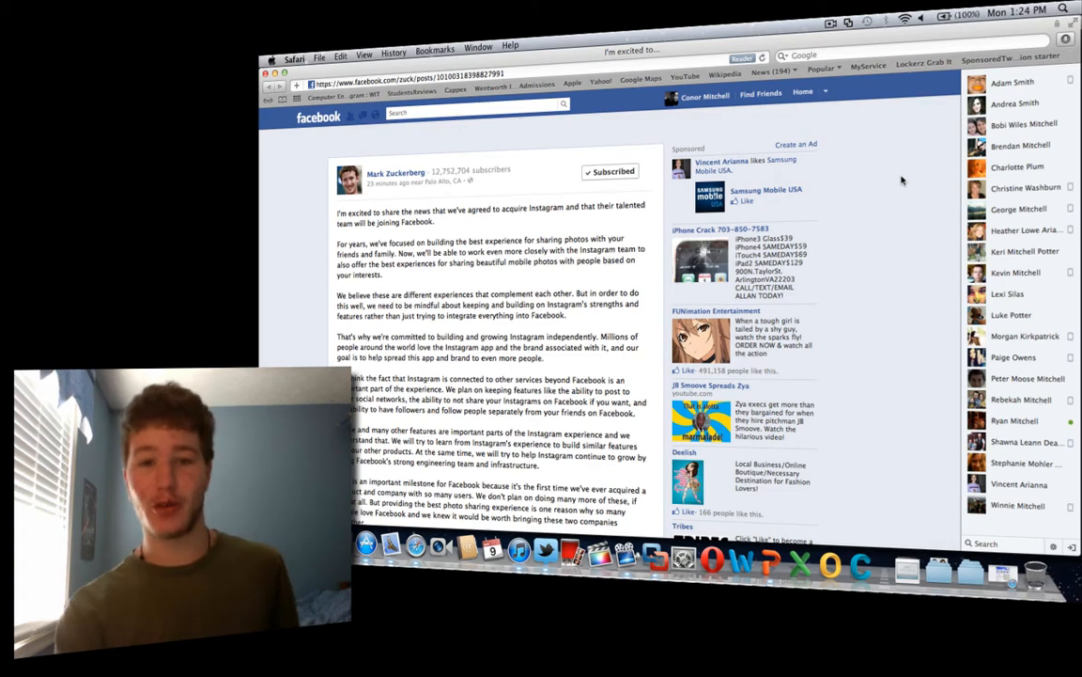
# Scroll through the acquisition post, then switch to the instagr.am homepage window
pyautogui.scroll(3)
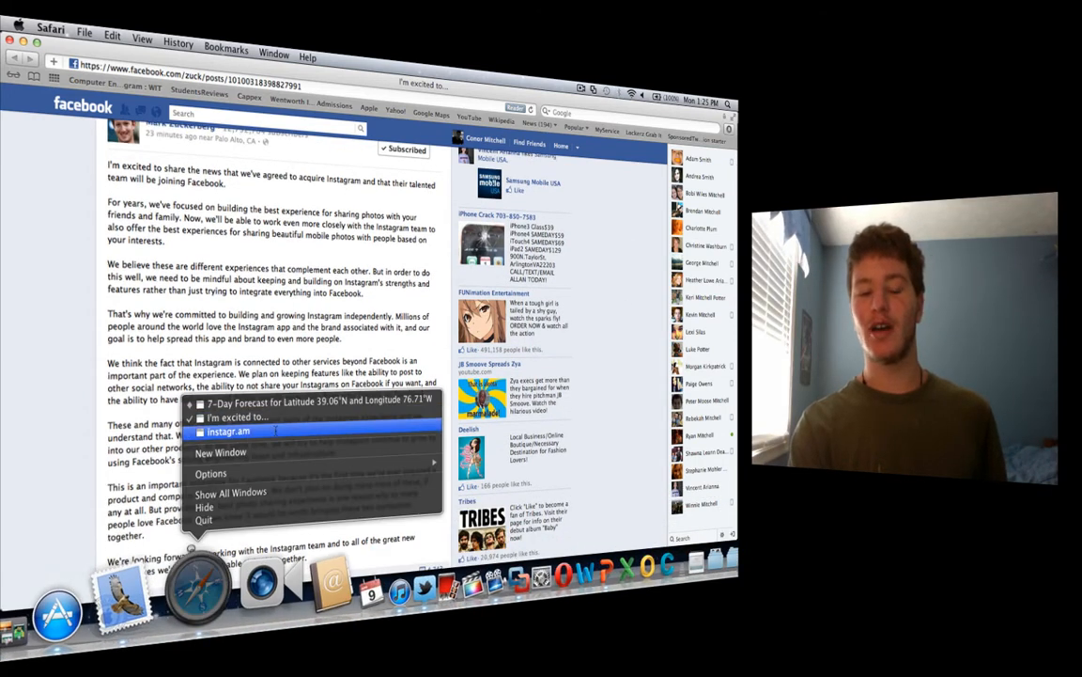
pyautogui.click(229, 430)
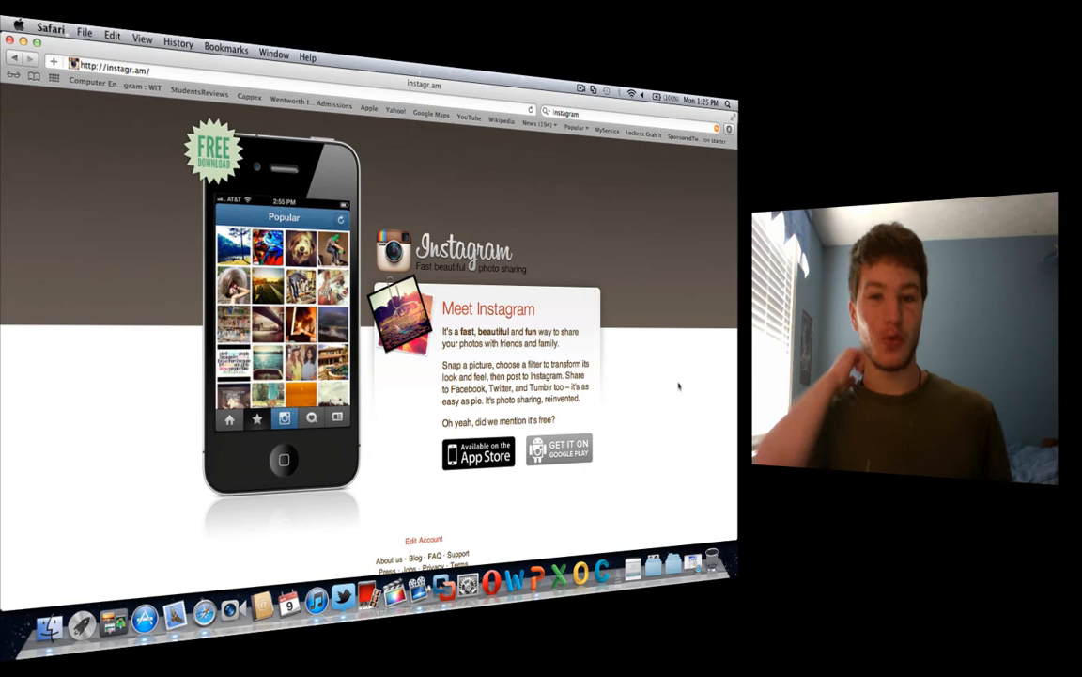